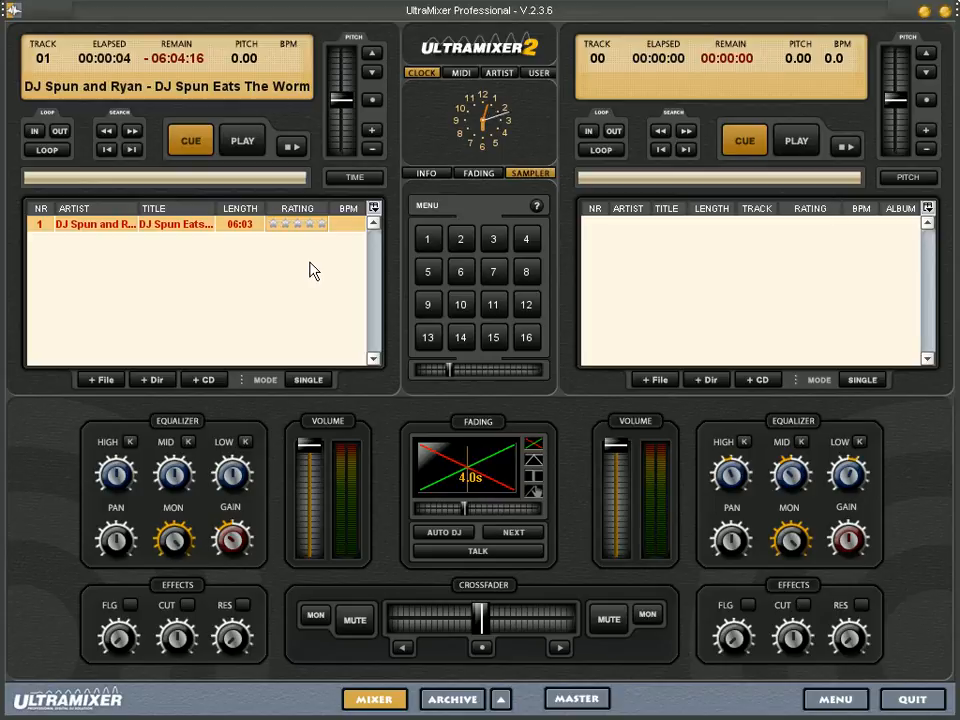
{"action": "mouse_move", "coordinate": [278, 210]}
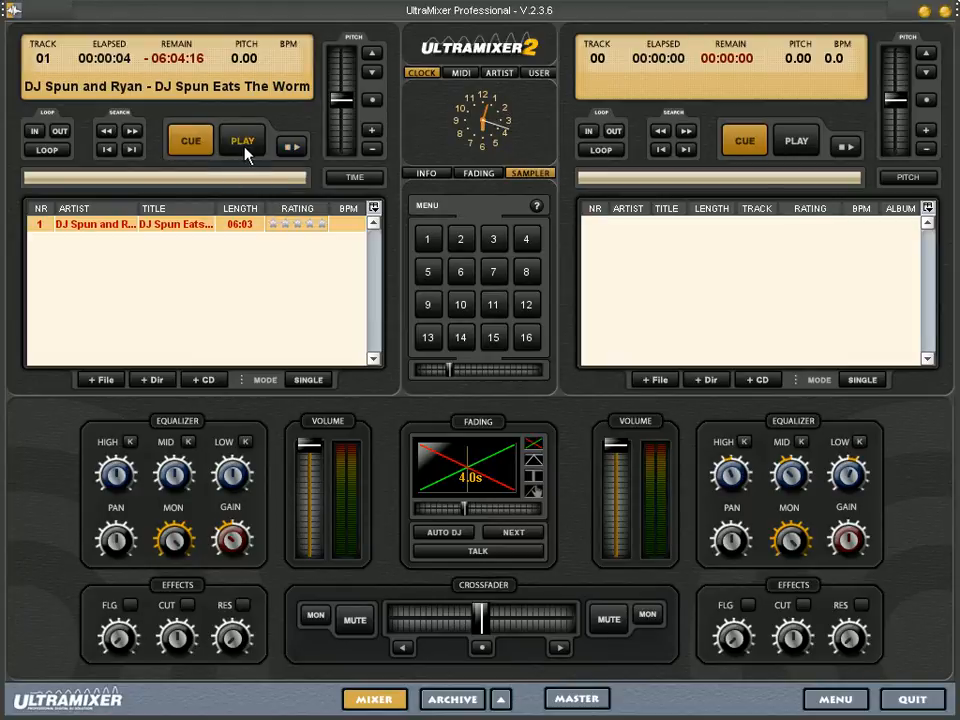
Play the DJ Spun track on the left deck and calculate its BPM (136.1)
{"action": "left_click", "coordinate": [242, 140]}
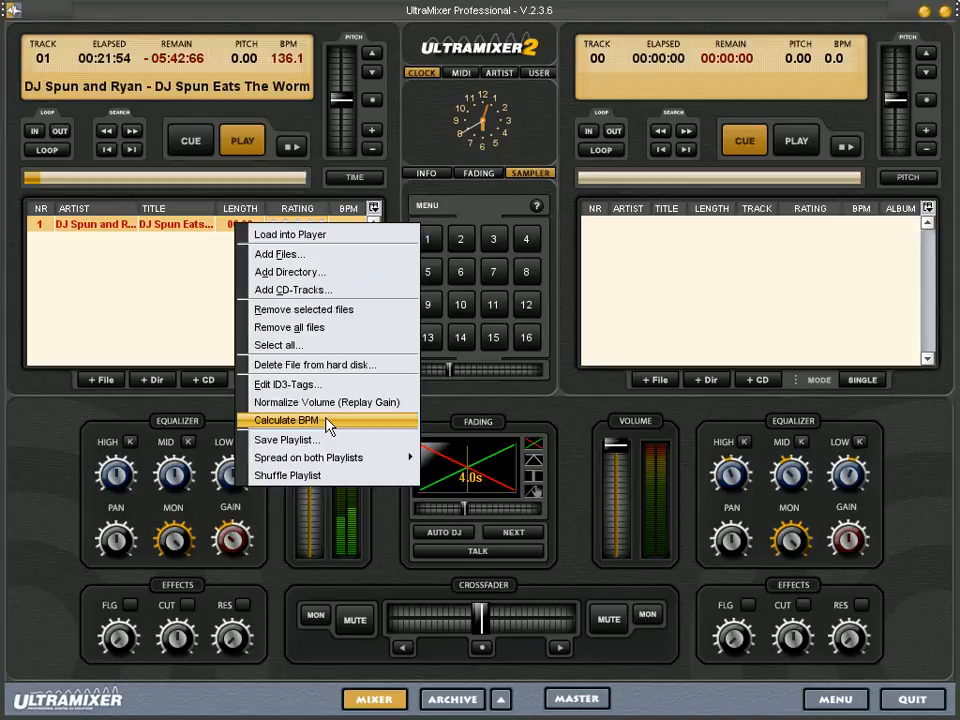
{"action": "left_click", "coordinate": [286, 420]}
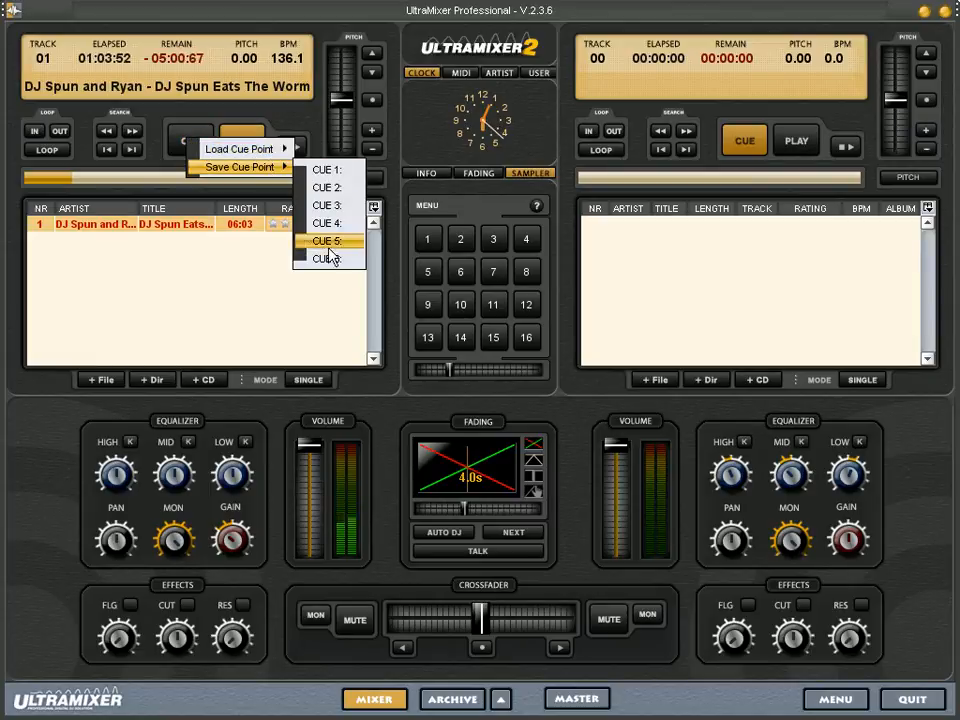
{"action": "mouse_move", "coordinate": [238, 148]}
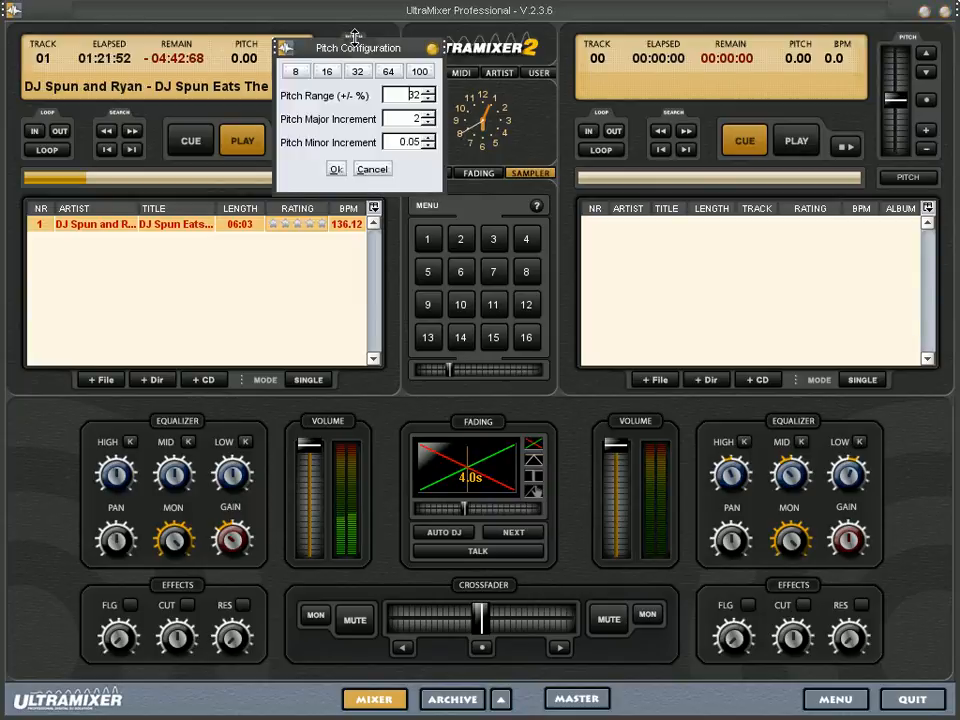
Set the left deck's pitch range to 10% and confirm the Pitch Configuration
{"action": "left_click_drag", "start_coordinate": [356, 48], "coordinate": [488, 36]}
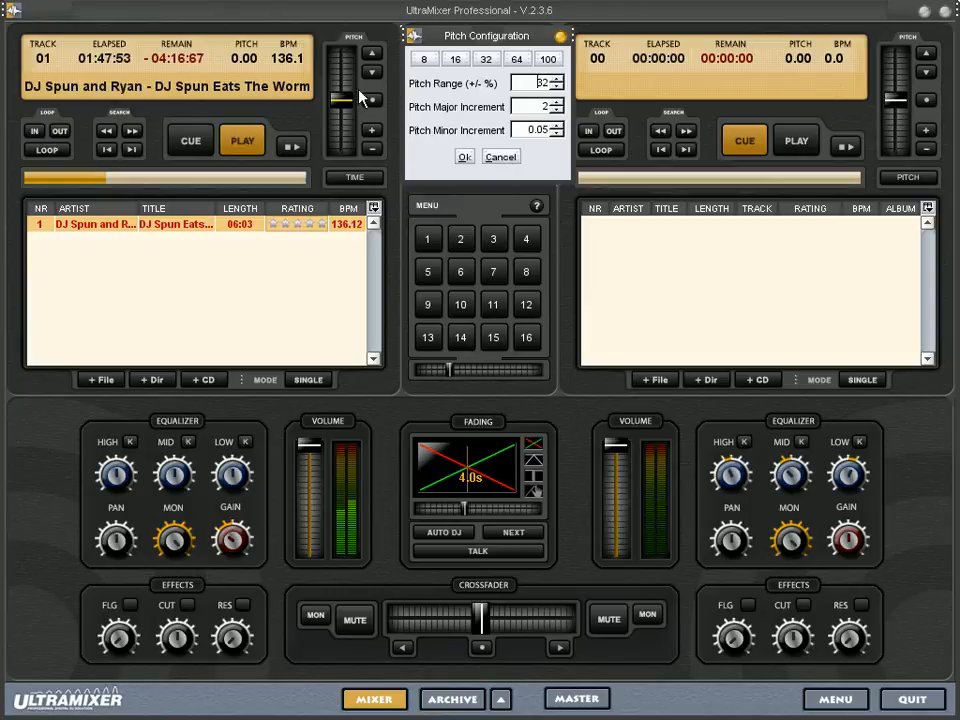
{"action": "left_click", "coordinate": [500, 156]}
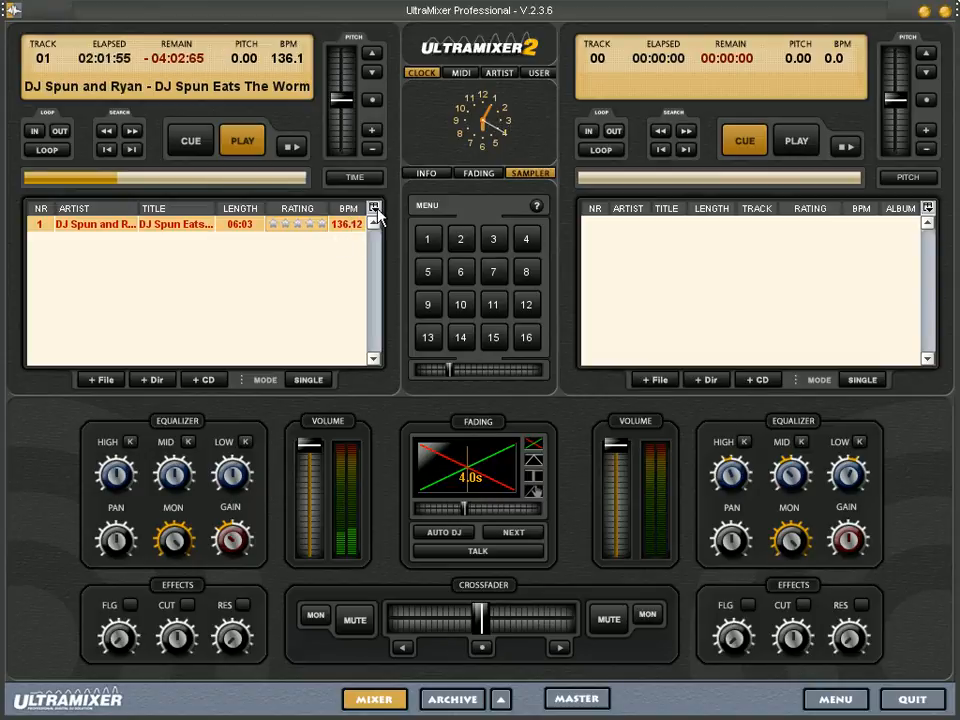
{"action": "left_click", "coordinate": [374, 208]}
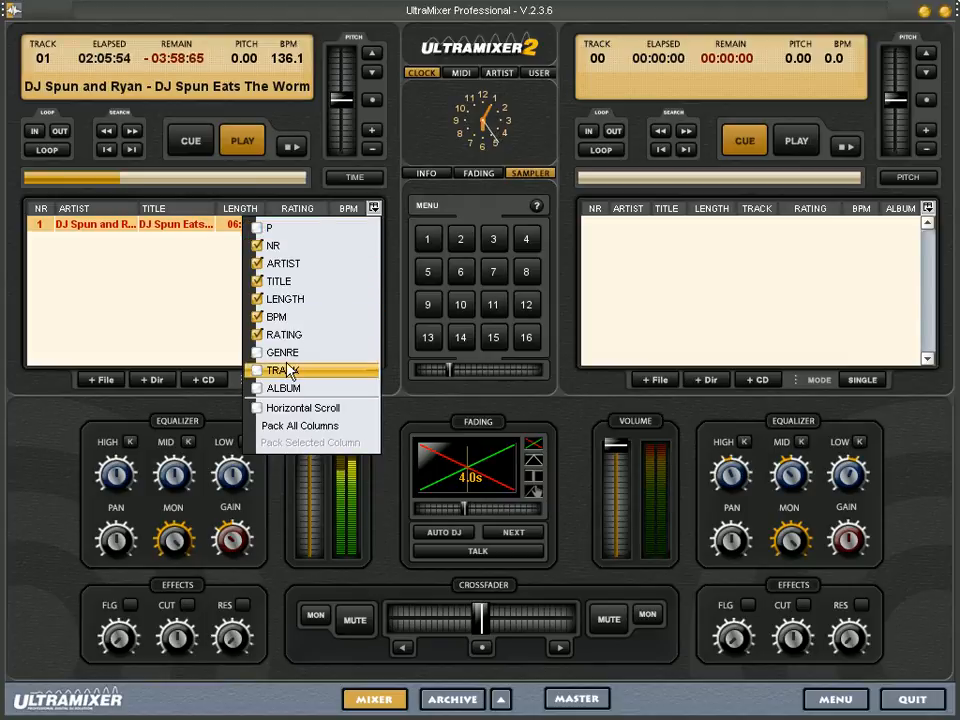
{"action": "mouse_move", "coordinate": [284, 352]}
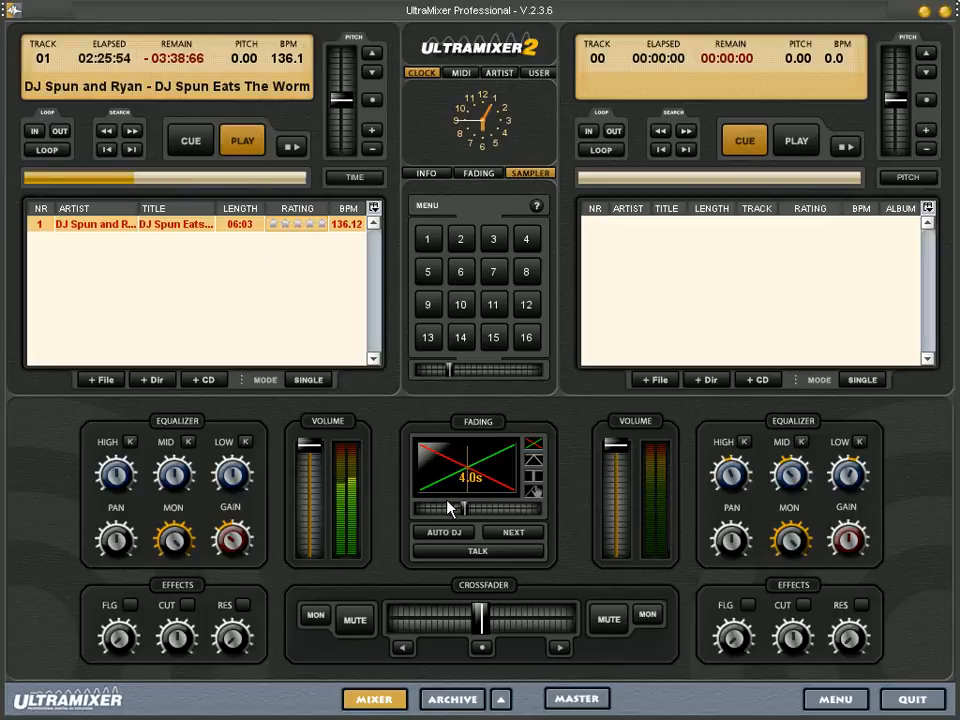
{"action": "mouse_move", "coordinate": [416, 496]}
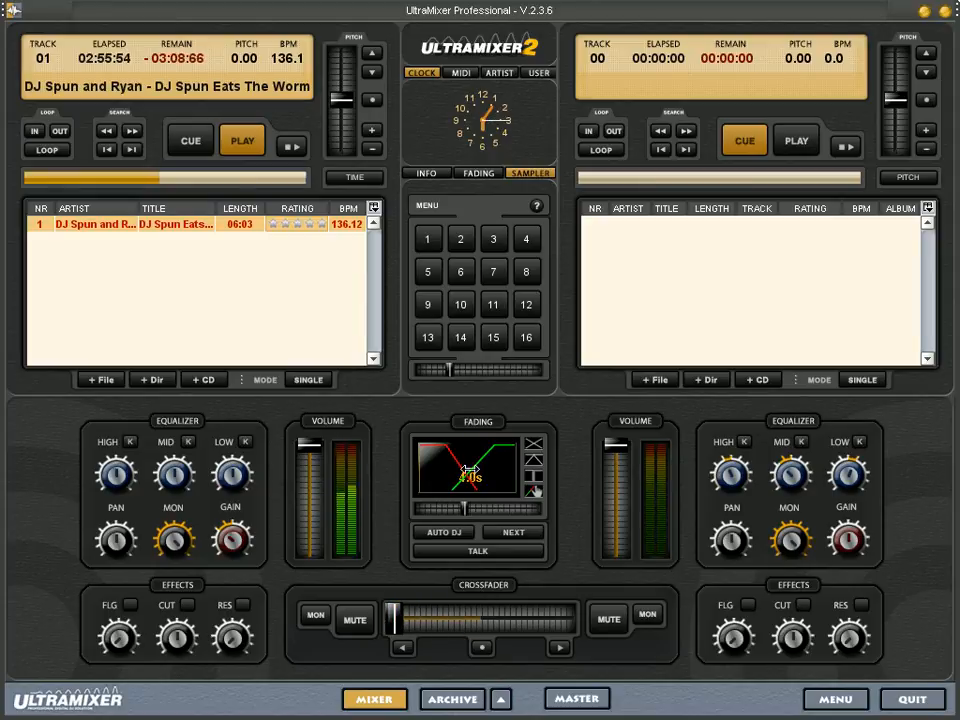
Load Kenneth Graham – Salvation onto the right deck and run the custom crossfade
{"action": "left_click", "coordinate": [656, 380]}
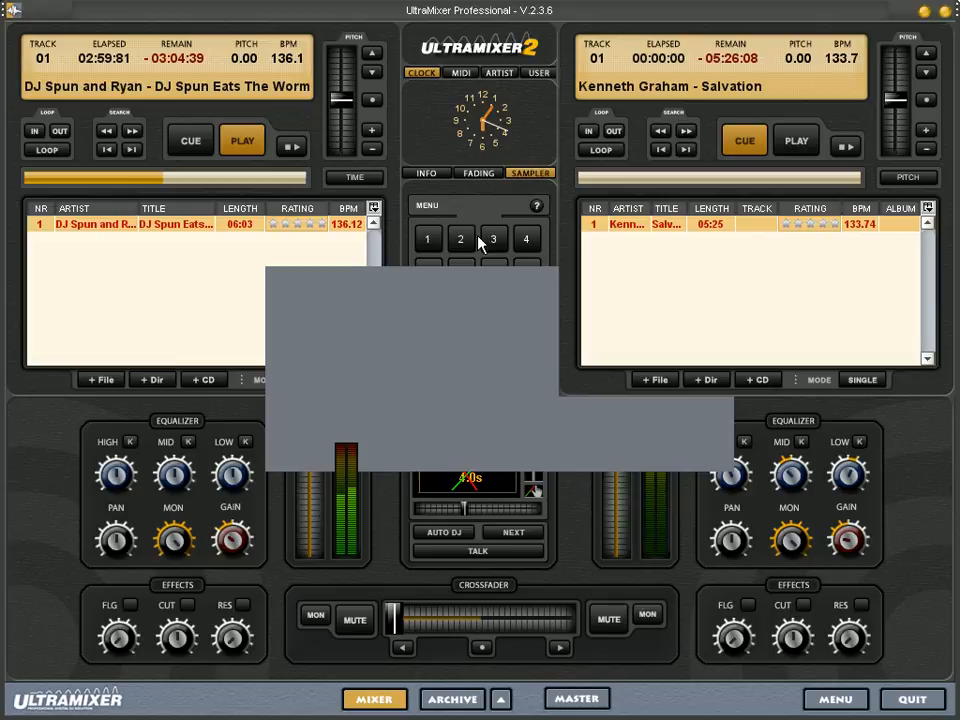
{"action": "mouse_move", "coordinate": [472, 250]}
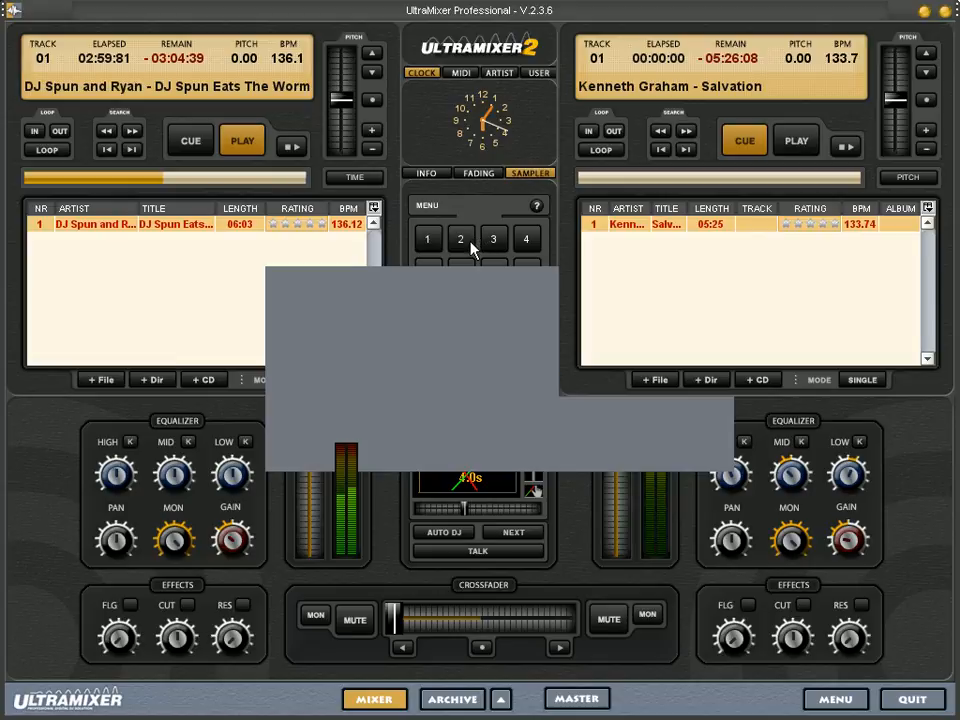
{"action": "mouse_move", "coordinate": [420, 88]}
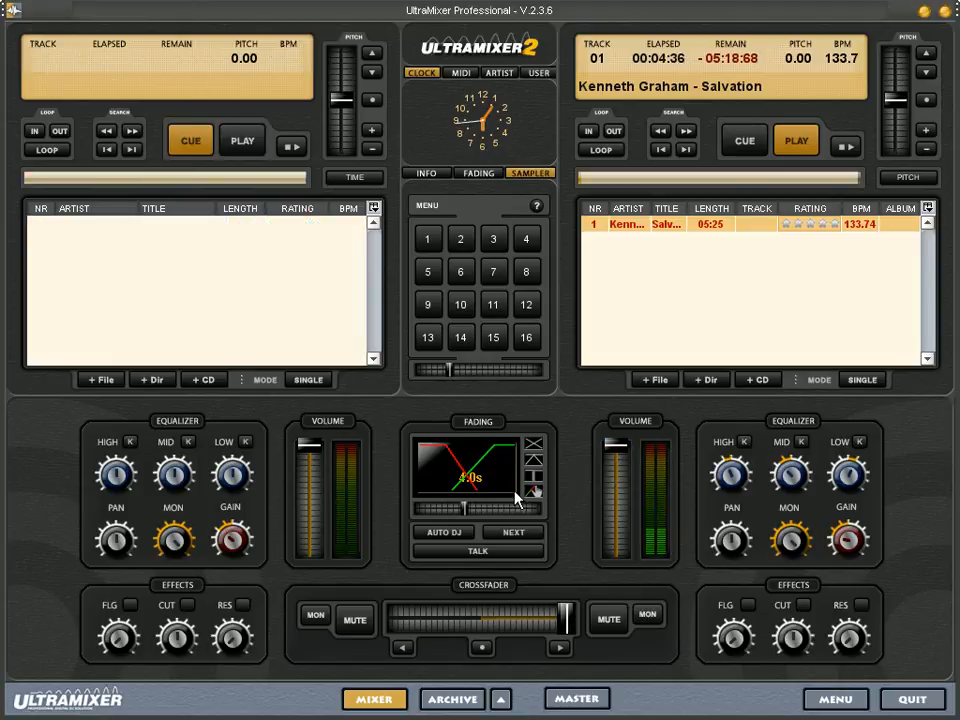
{"action": "left_click_drag", "start_coordinate": [616, 444], "coordinate": [616, 504]}
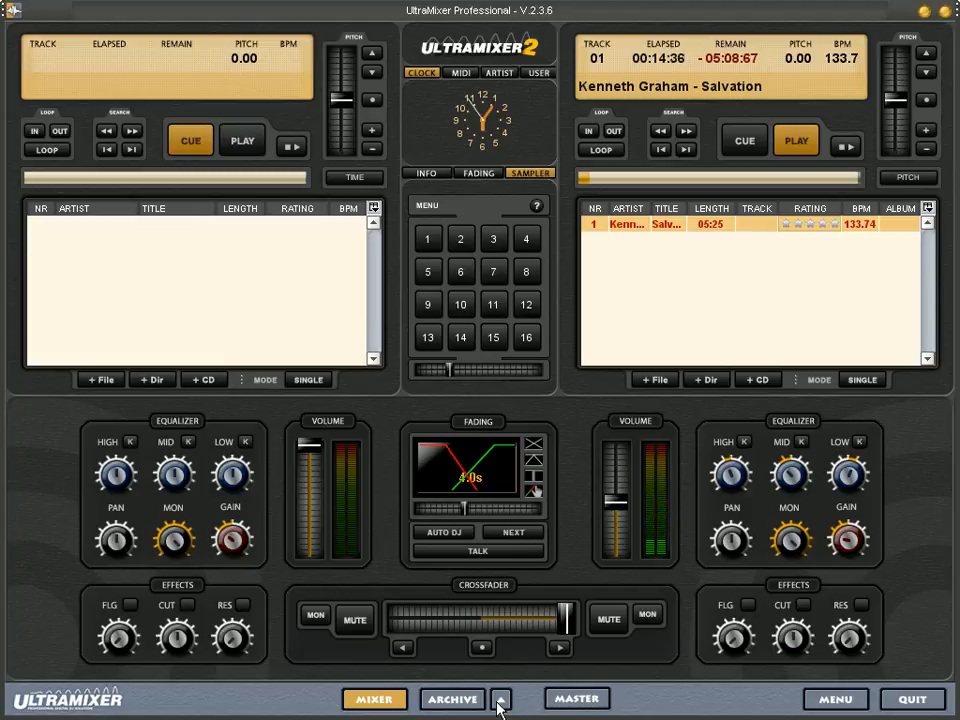
{"action": "left_click", "coordinate": [500, 698]}
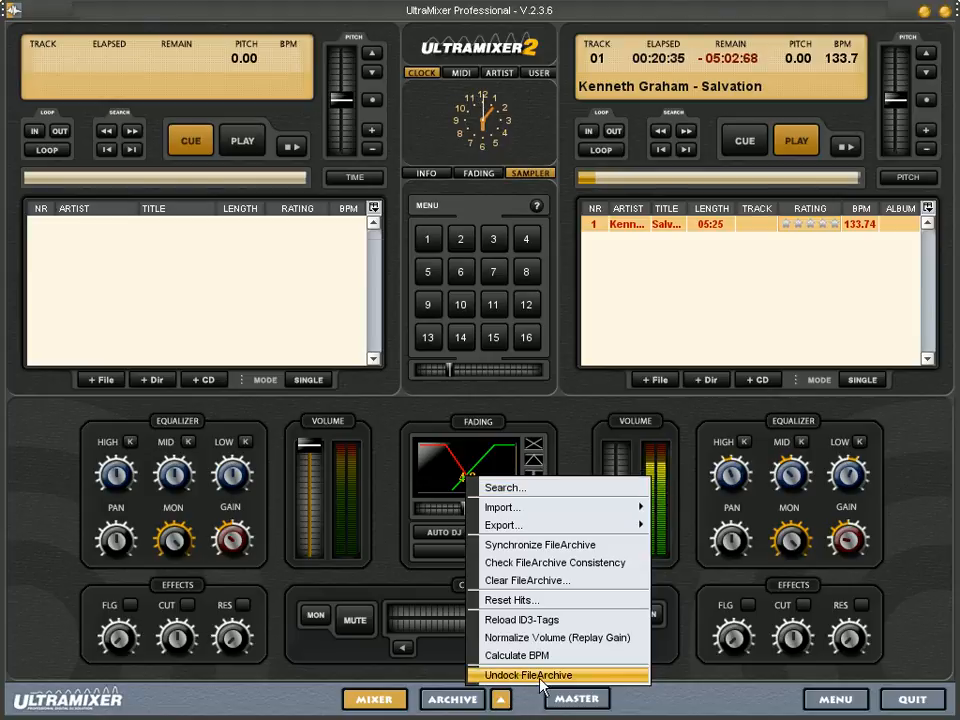
{"action": "left_click", "coordinate": [528, 676]}
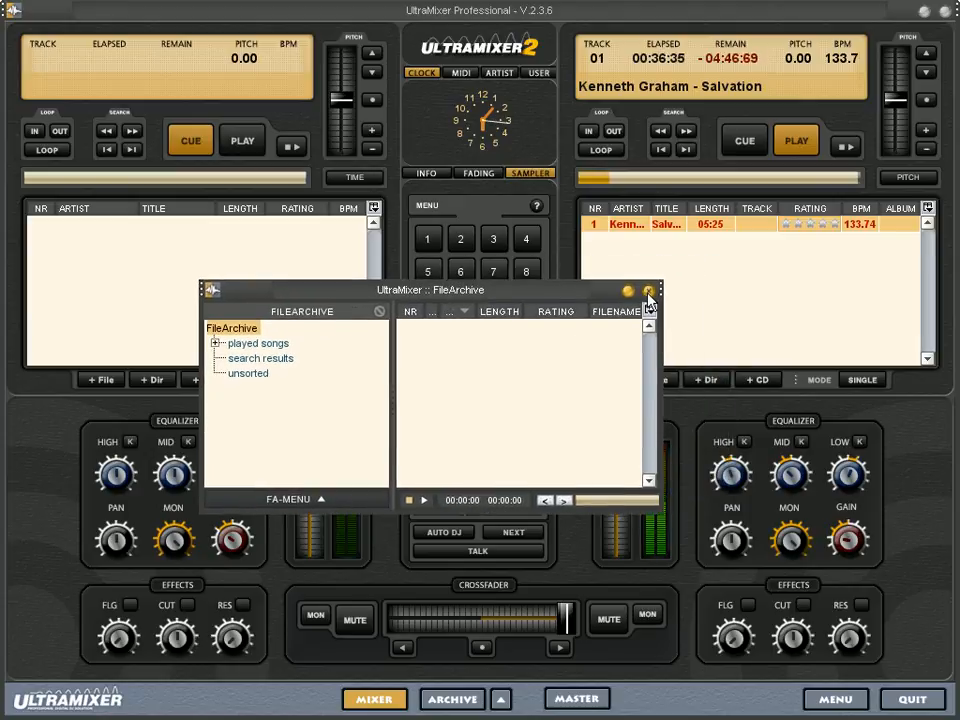
{"action": "left_click", "coordinate": [660, 292]}
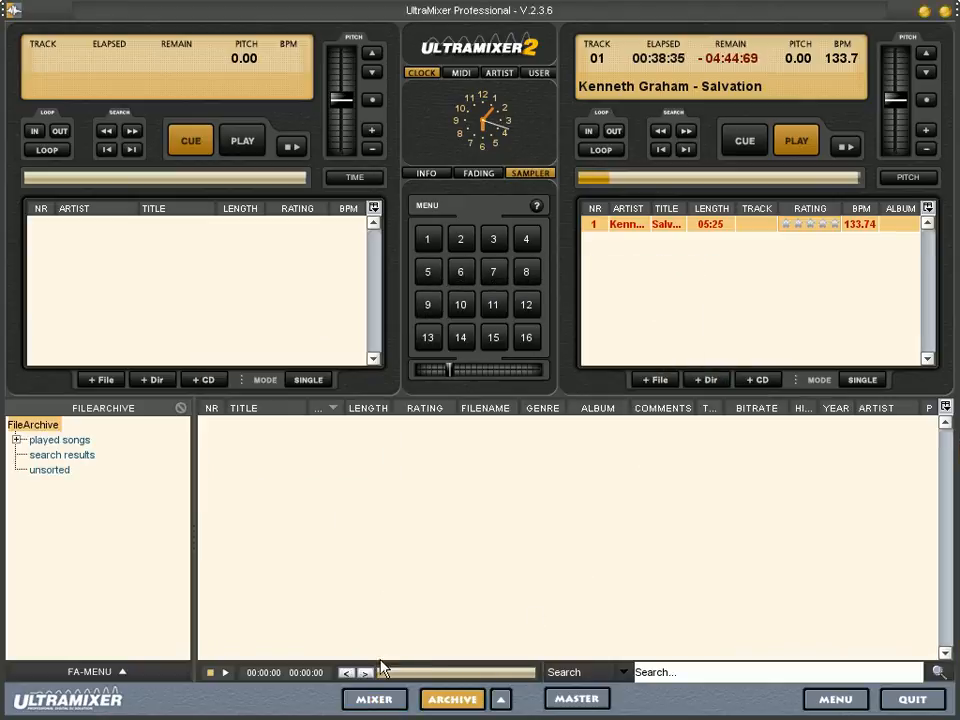
{"action": "left_click", "coordinate": [374, 698]}
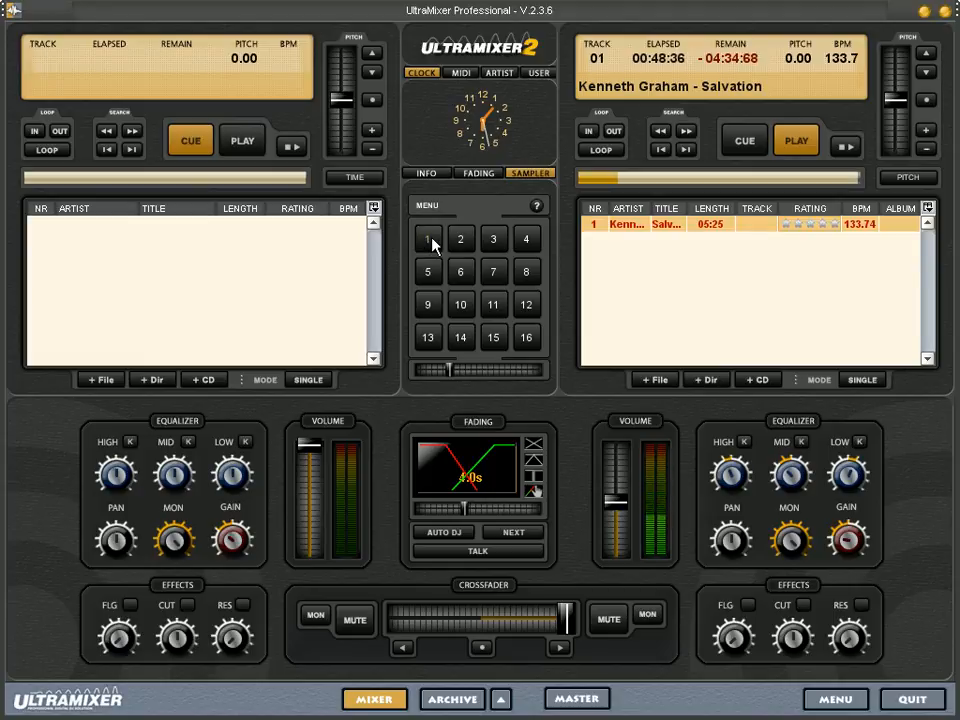
Trigger sampler pads 1 and 2, then bring up sample slot 2's settings
{"action": "left_click", "coordinate": [460, 238]}
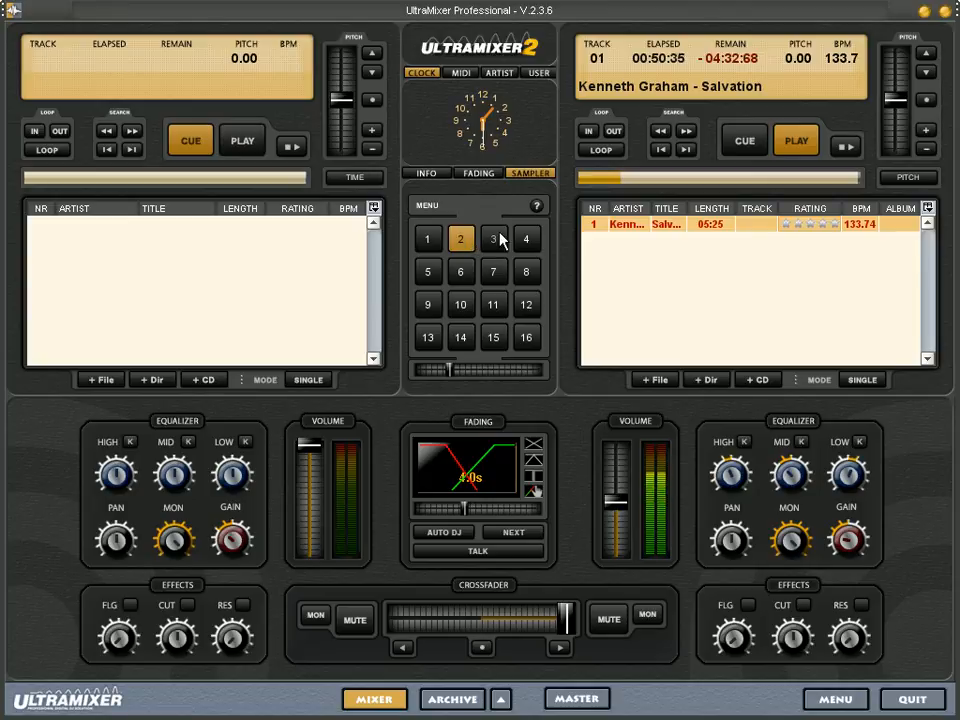
{"action": "left_click", "coordinate": [492, 238]}
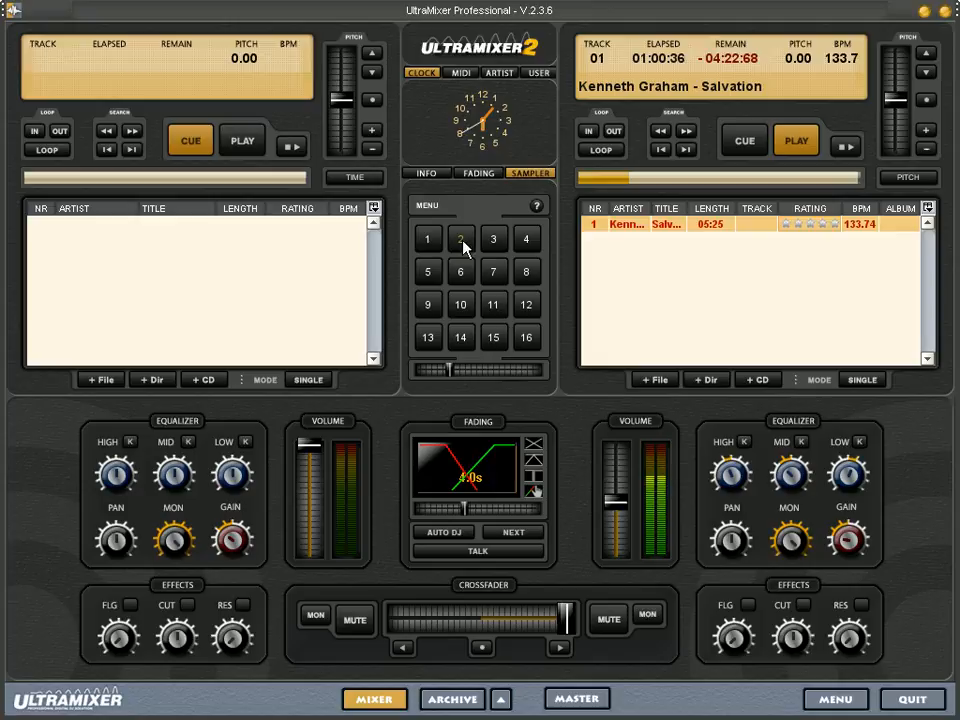
{"action": "left_click", "coordinate": [460, 238]}
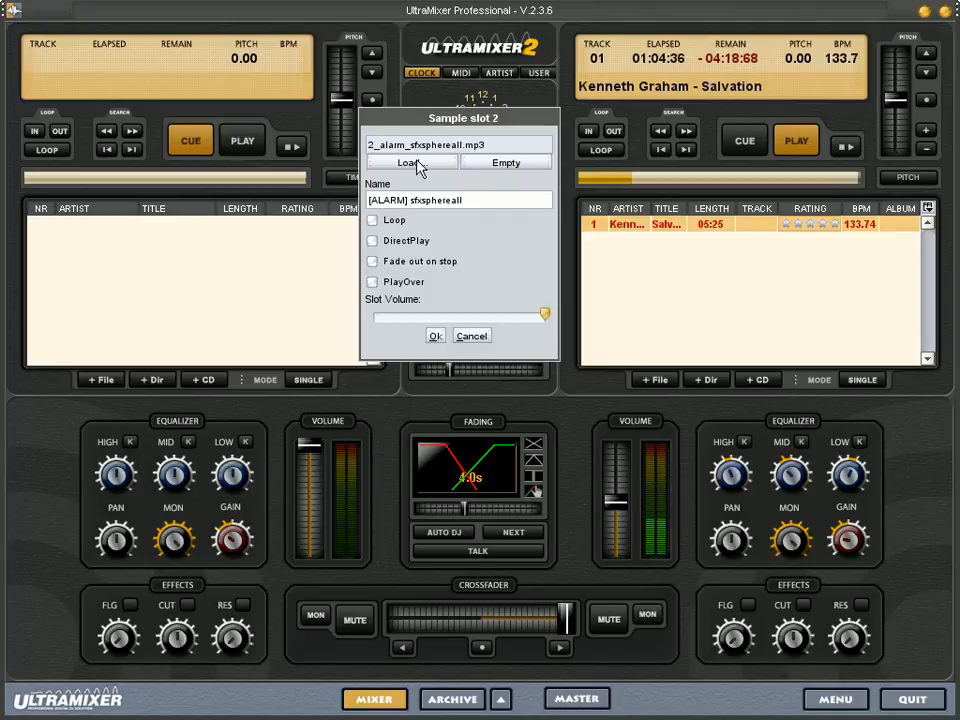
Load a new mp3 sound file into sample slot 2
{"action": "left_click", "coordinate": [410, 162]}
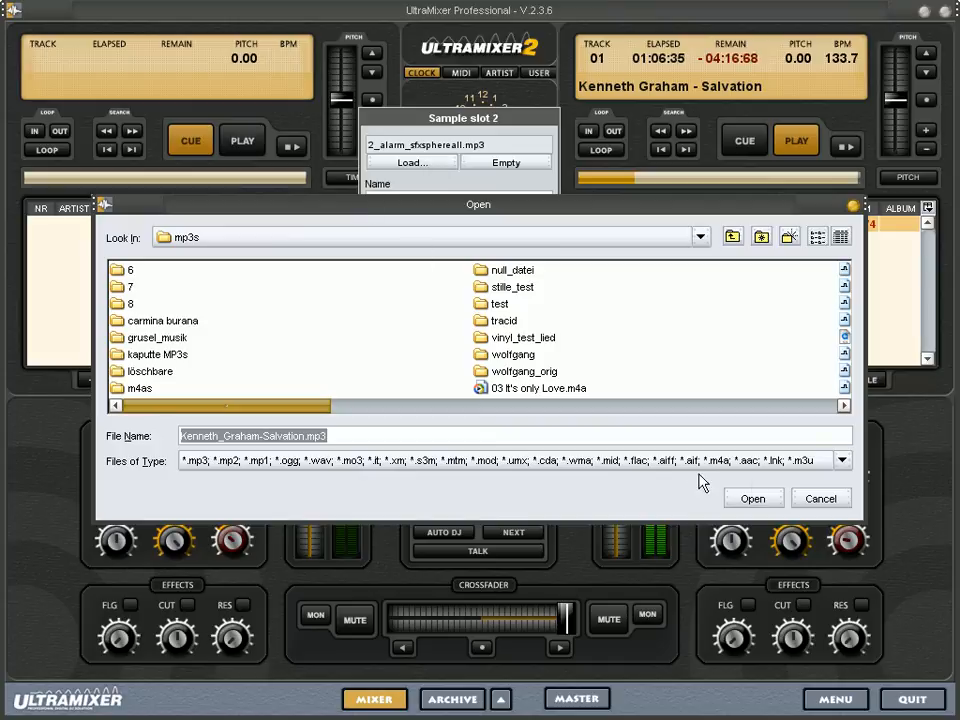
{"action": "left_click", "coordinate": [752, 498]}
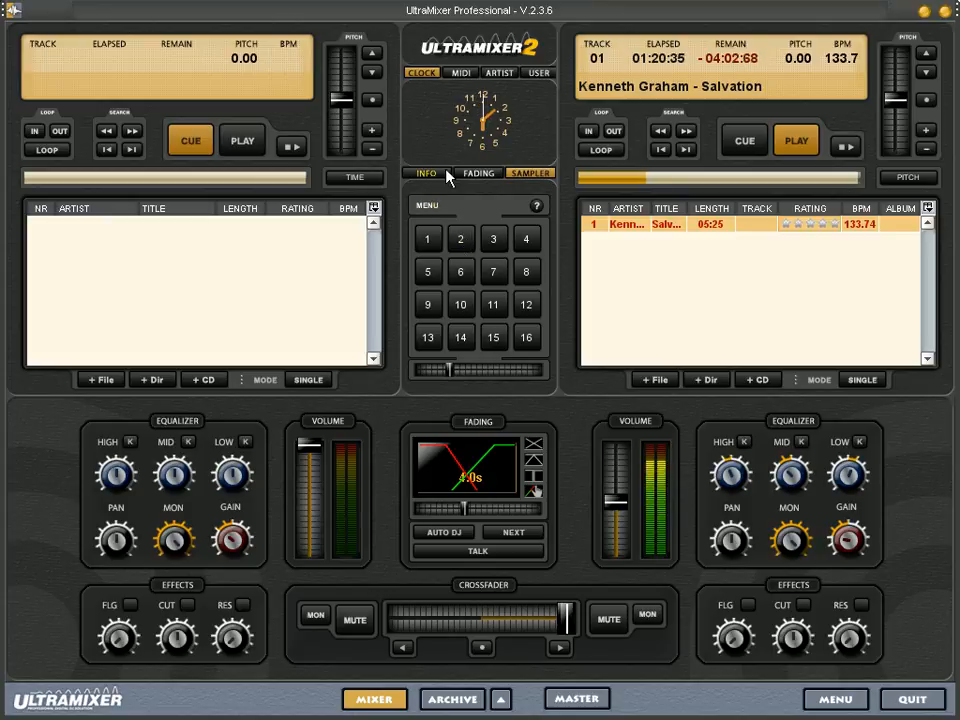
{"action": "left_click", "coordinate": [796, 140]}
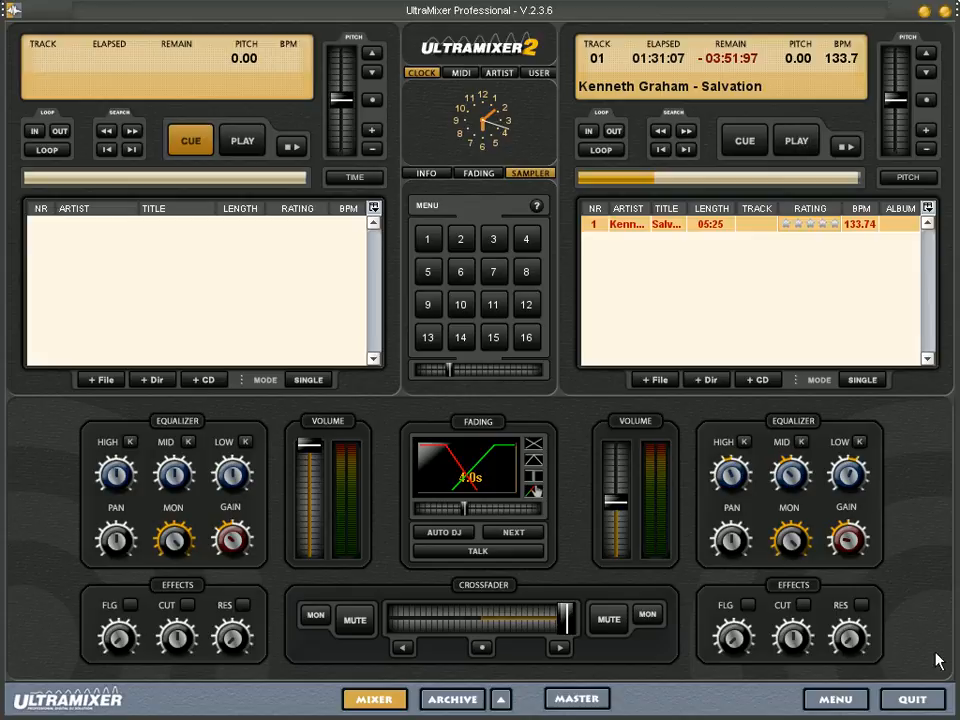
{"action": "left_click", "coordinate": [796, 140]}
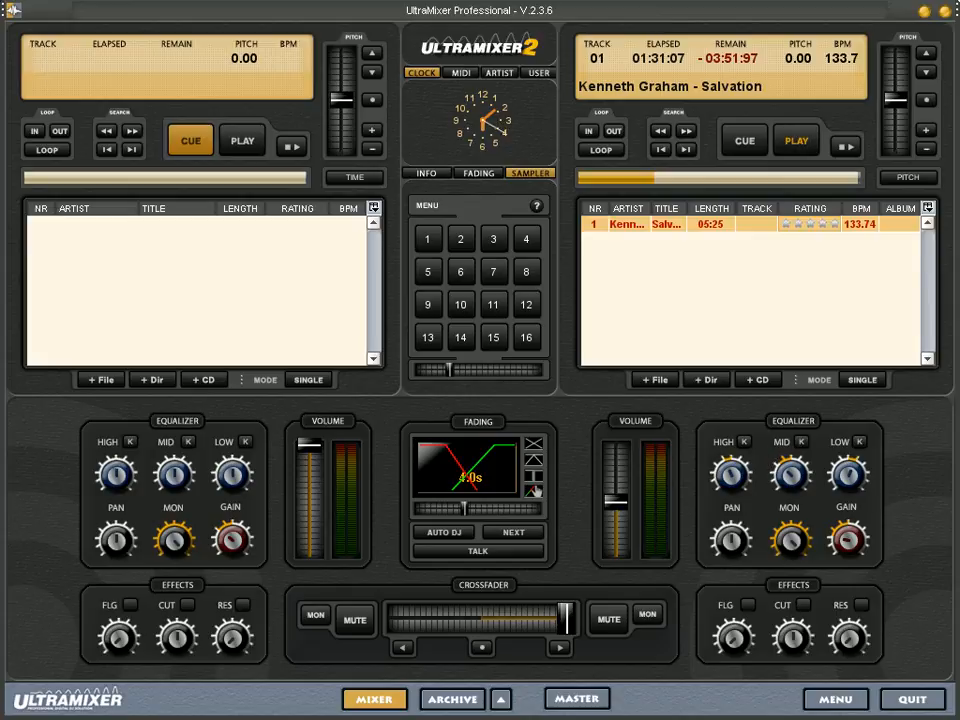